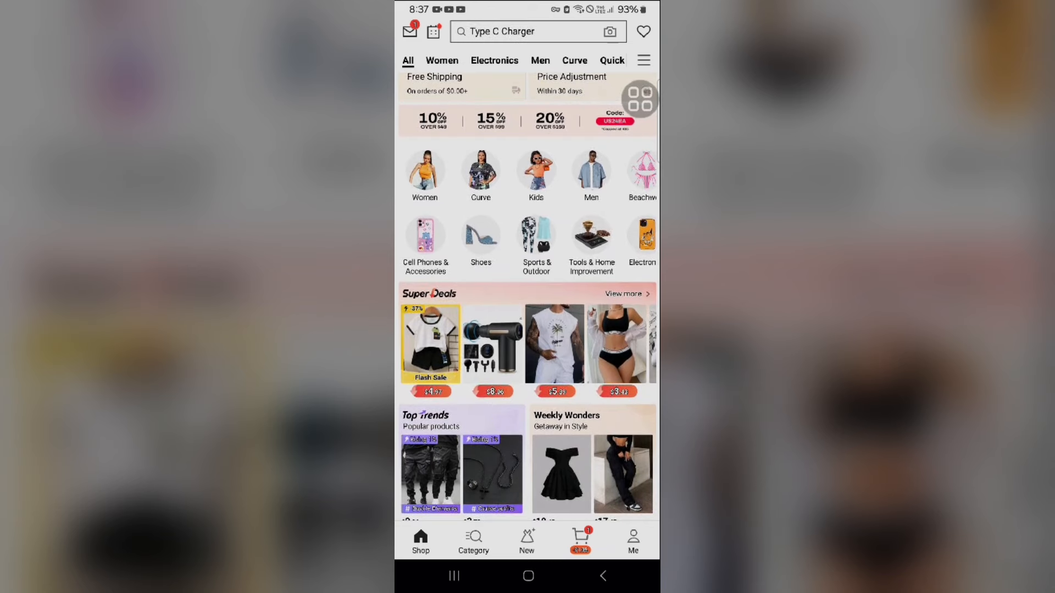
Finish the charger search entries and go to the Me account page.
text(Magsafe Charger)
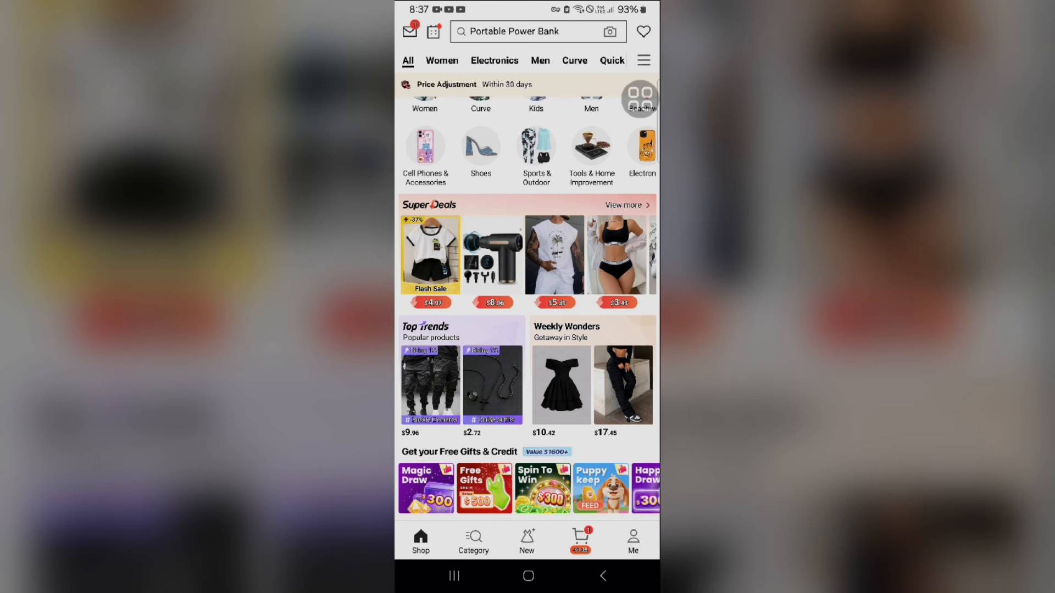
text(Magnetic Phone Charger)
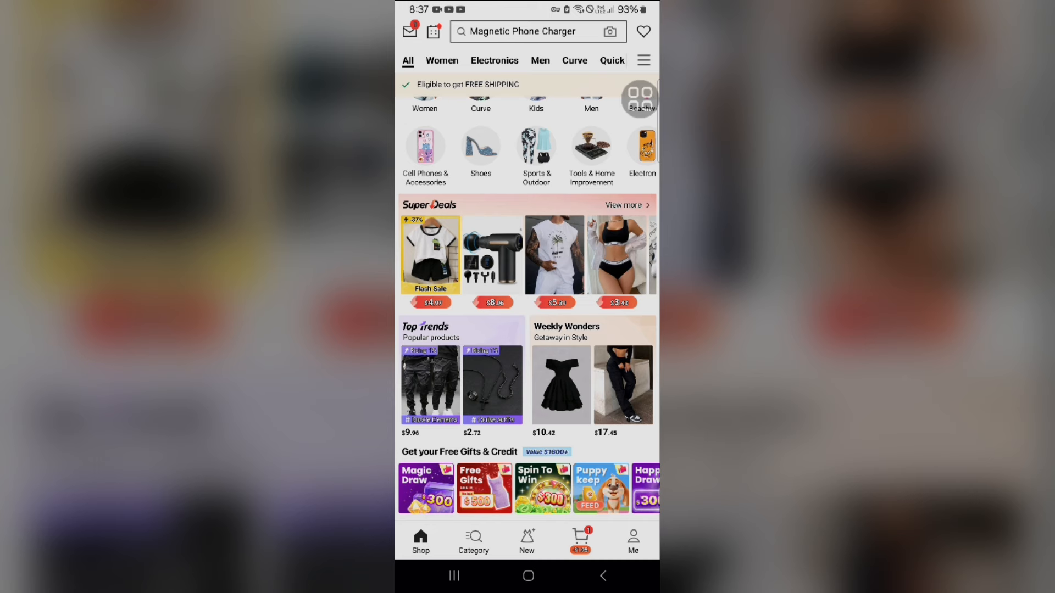
click(532, 30)
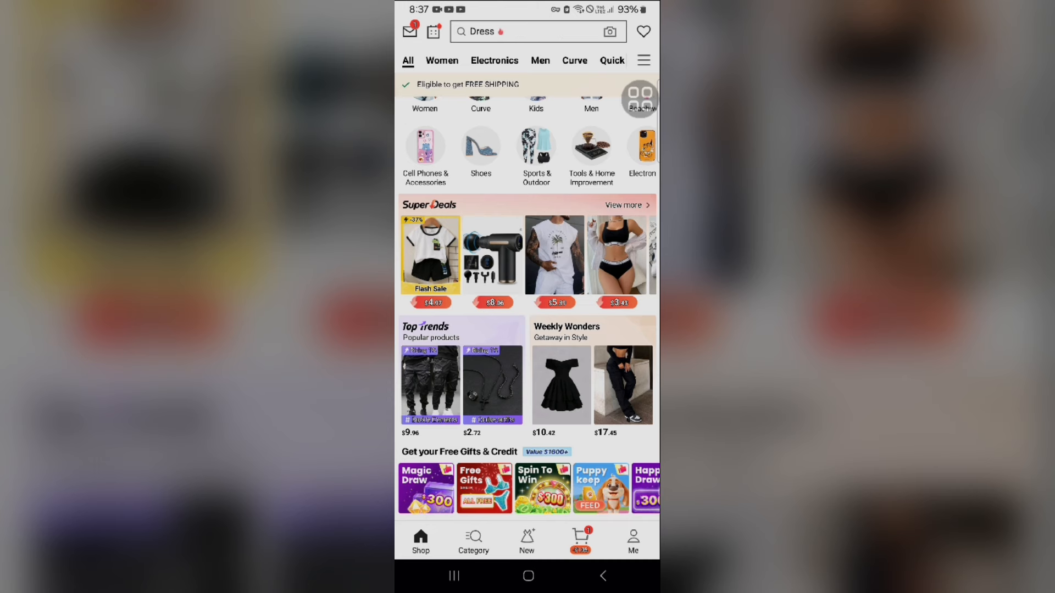
click(632, 540)
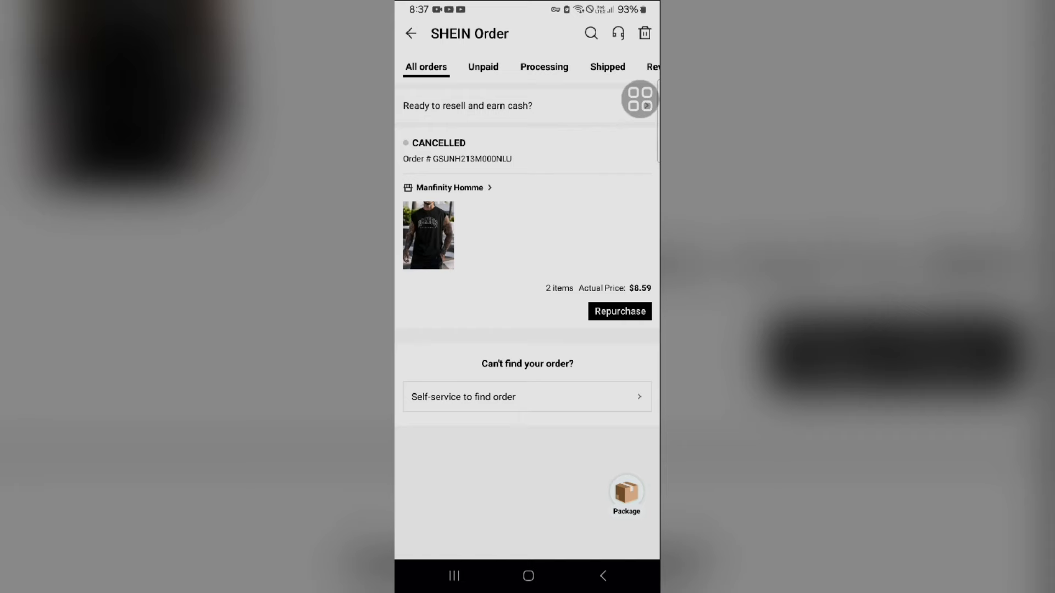
Show My Orders and switch to the Returns tab, which lists nothing.
click(631, 67)
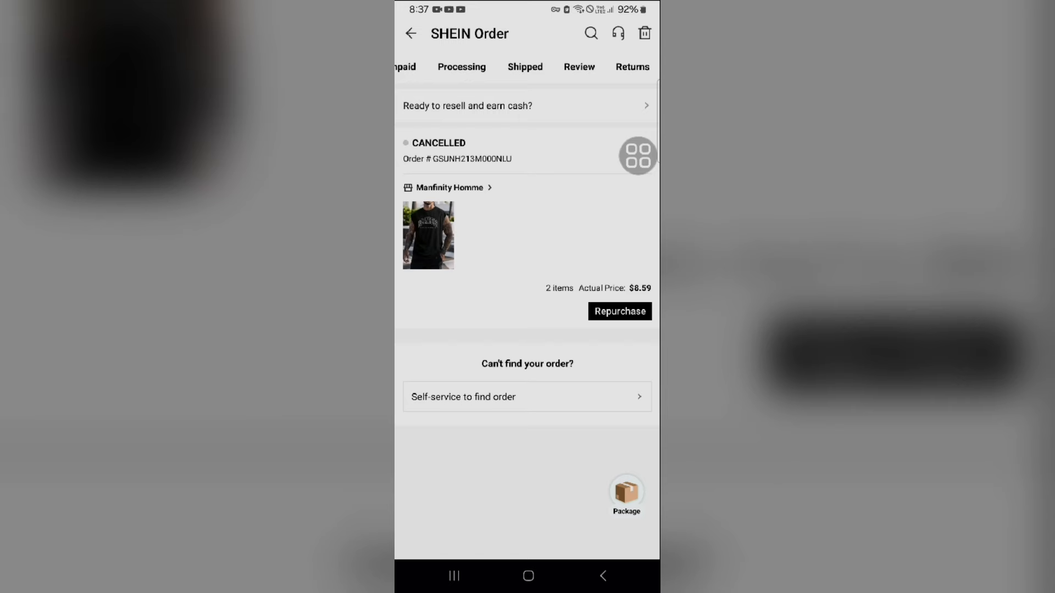
click(630, 67)
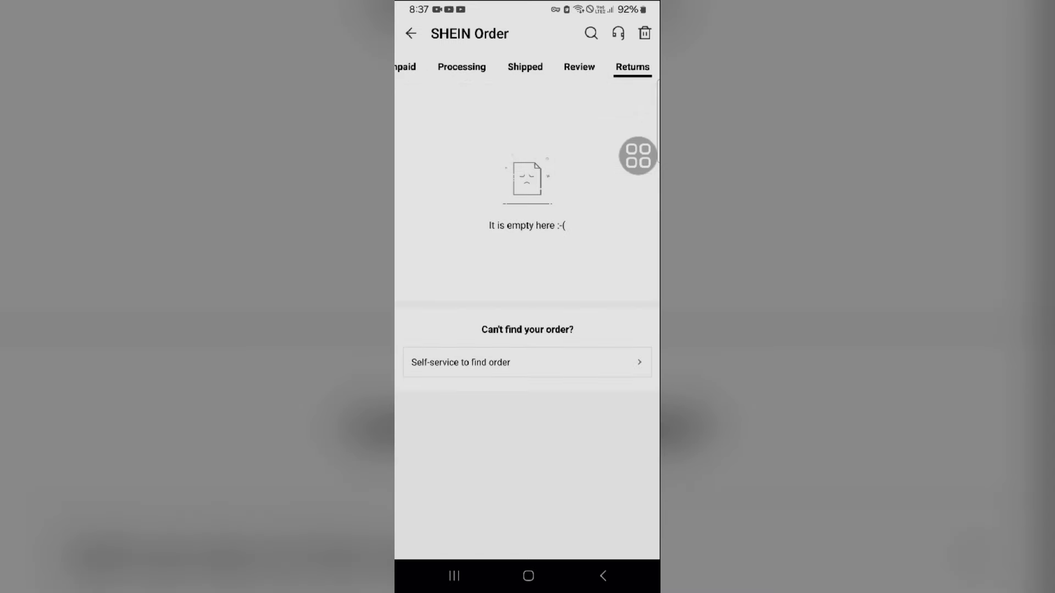